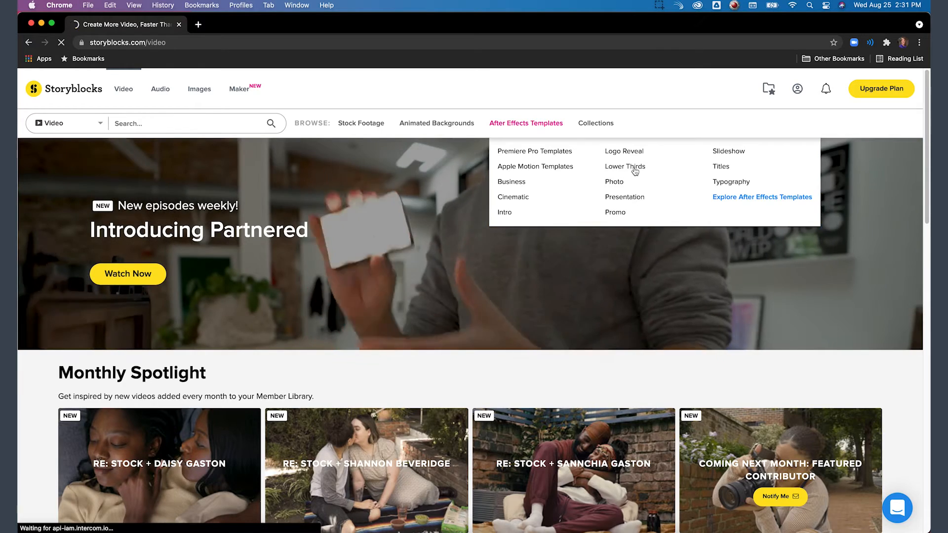
Download the Corporate Lower Thirds After Effects template from the Lower Thirds category
left_click(625, 166)
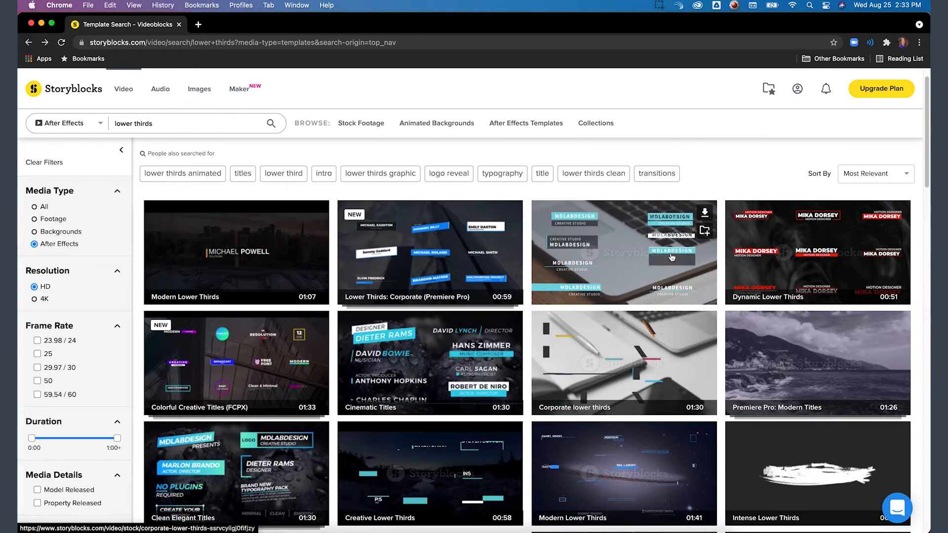
left_click(623, 252)
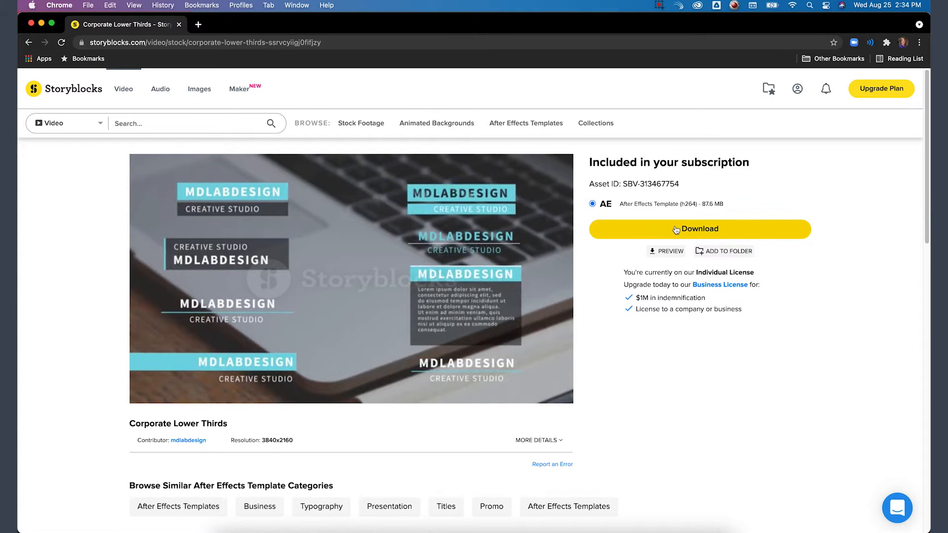
left_click(699, 229)
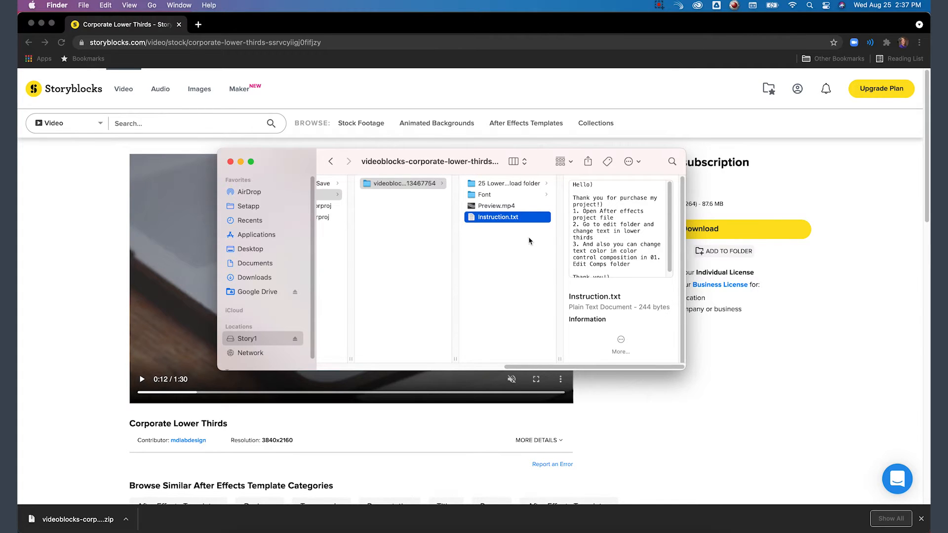
Preview Instruction.txt from the unzipped template folder with Quick Look
double_click(496, 217)
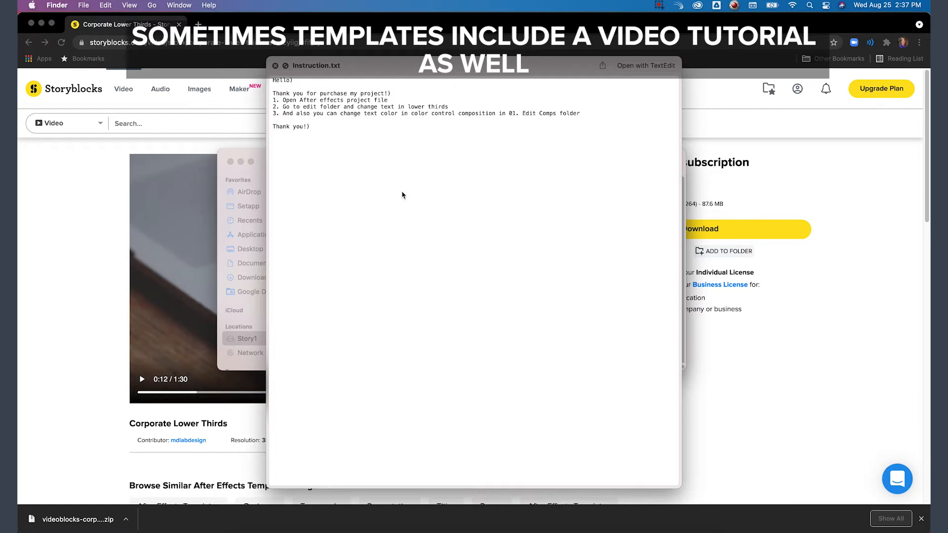
mouse_move(387, 175)
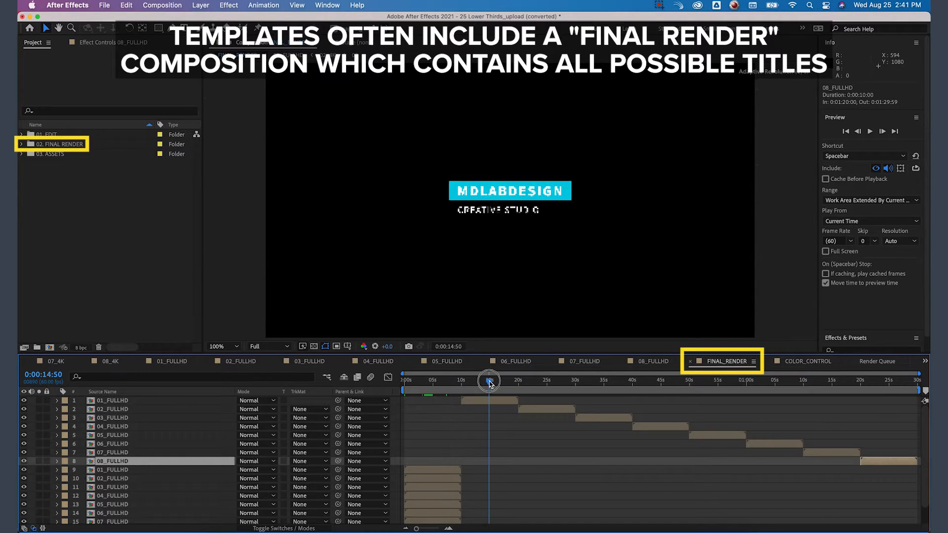
Scrub the FINAL_RENDER playhead to the first title, MDLABDESIGN / CREATIVE STUDIO
left_click_drag(488, 380, 497, 380)
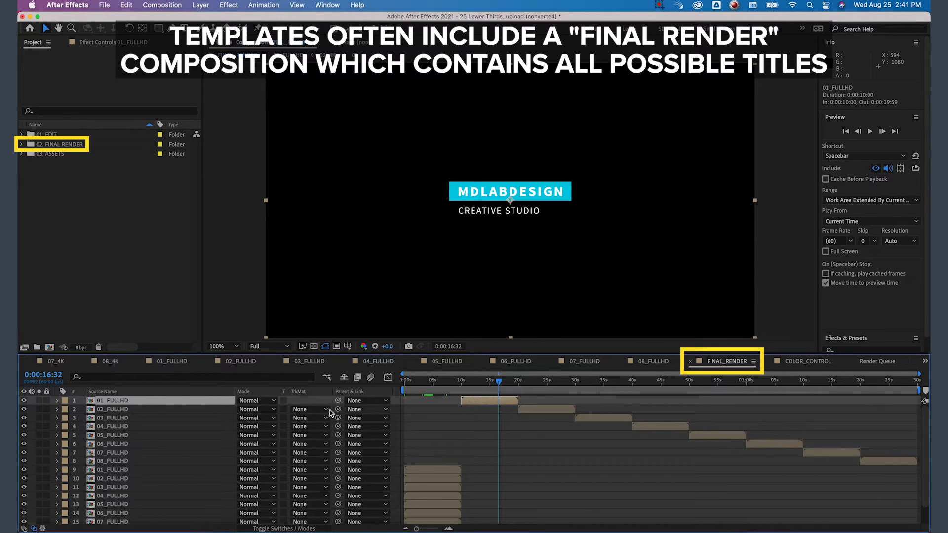
mouse_move(494, 462)
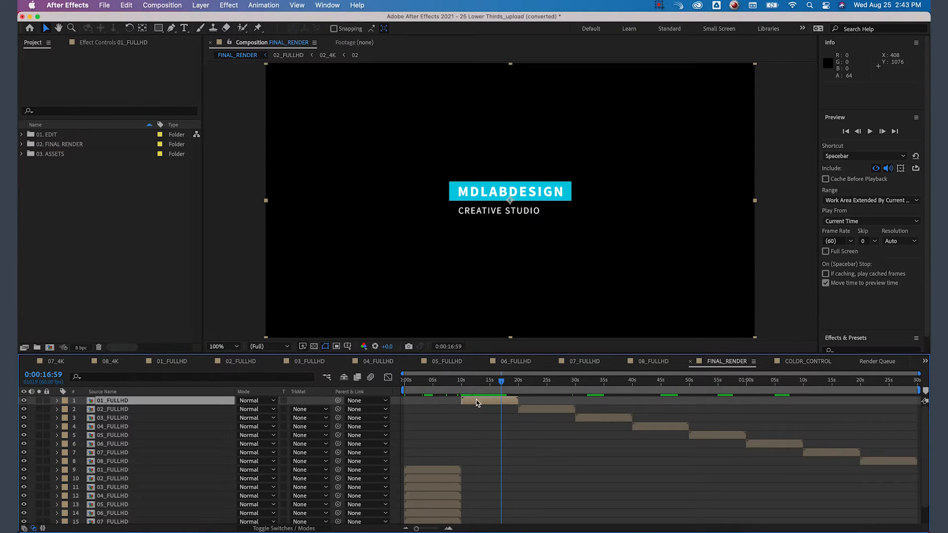
mouse_move(115, 408)
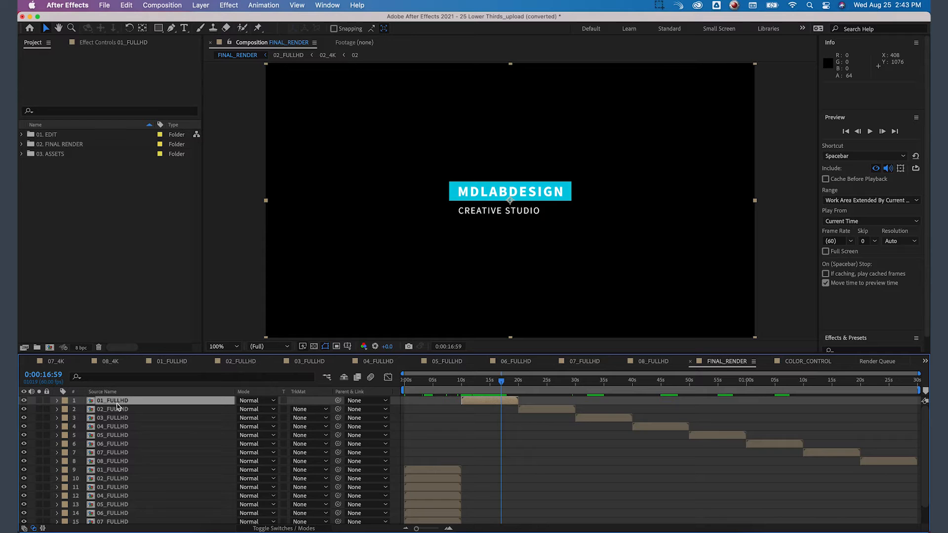
Open the 01 title comp under 01. EDIT > THIRDS and retype its subtitle as 'Video Pro'
left_click(22, 134)
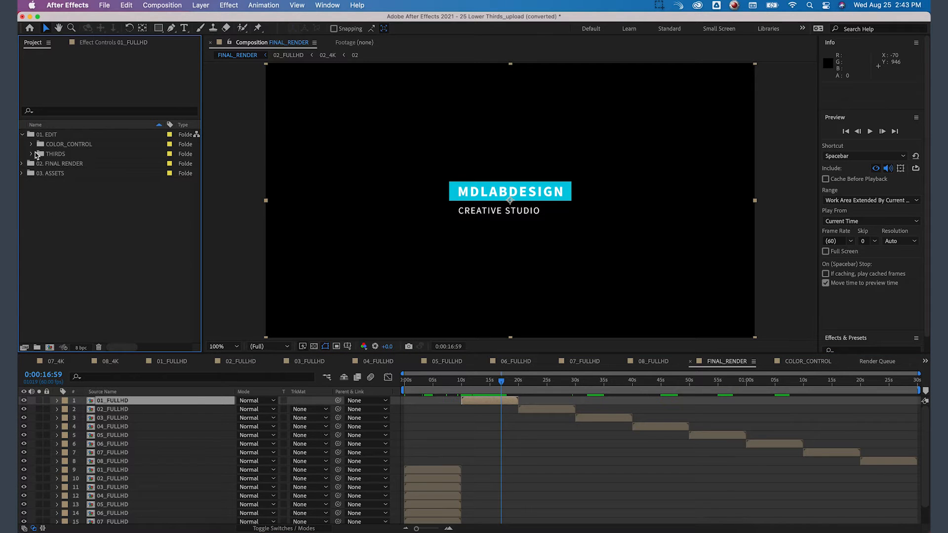
left_click(32, 154)
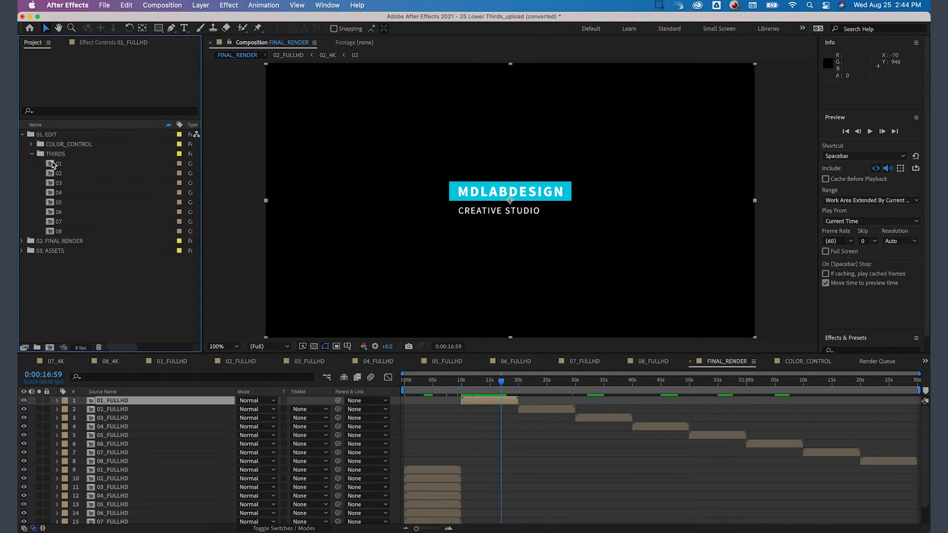
double_click(59, 163)
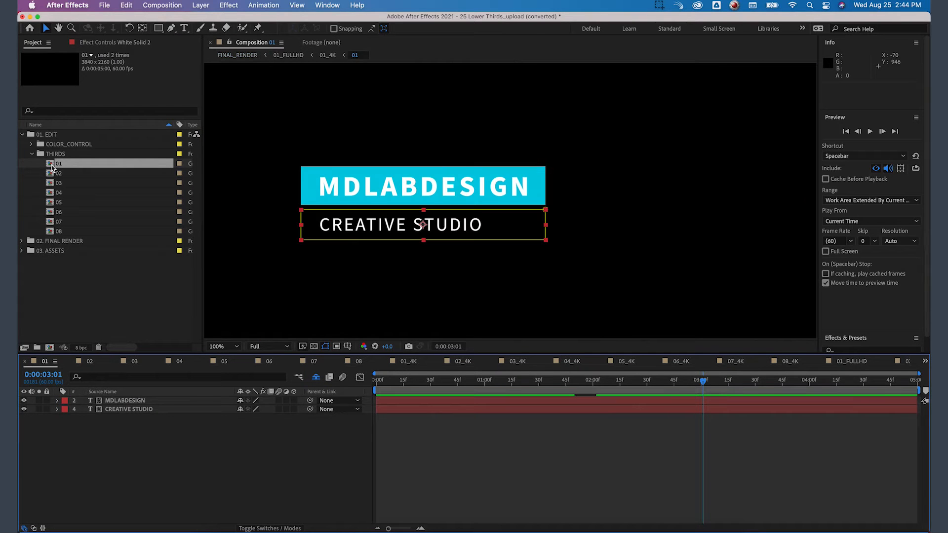
mouse_move(706, 400)
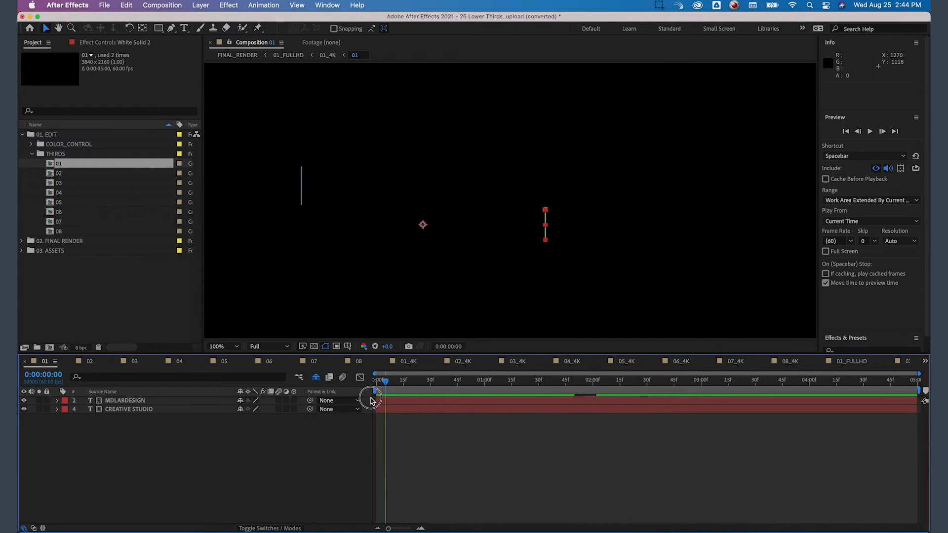
left_click_drag(381, 398, 550, 406)
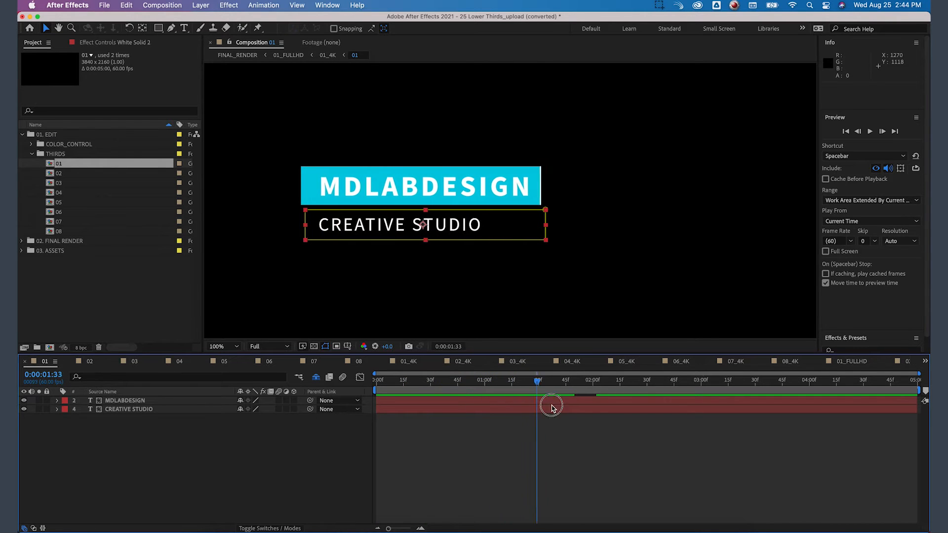
type("Video Pro")
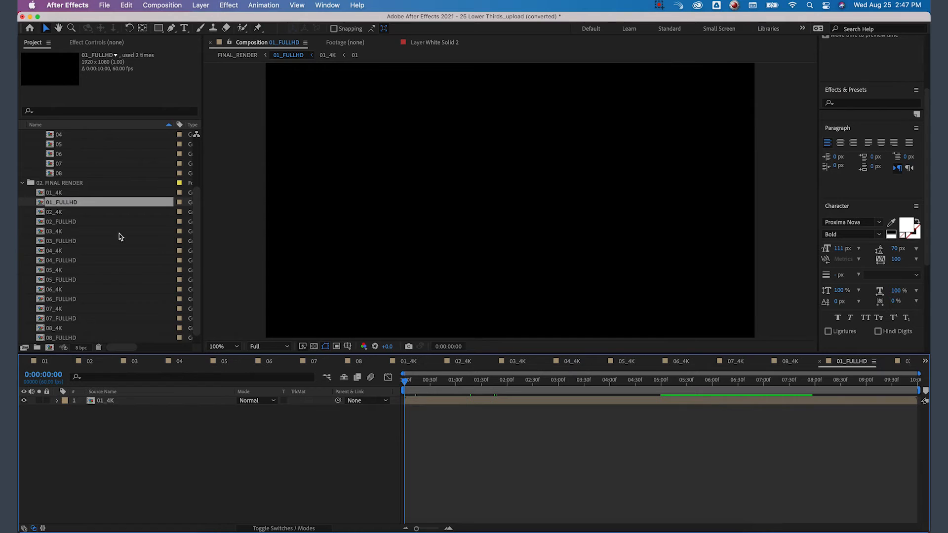
mouse_move(42, 198)
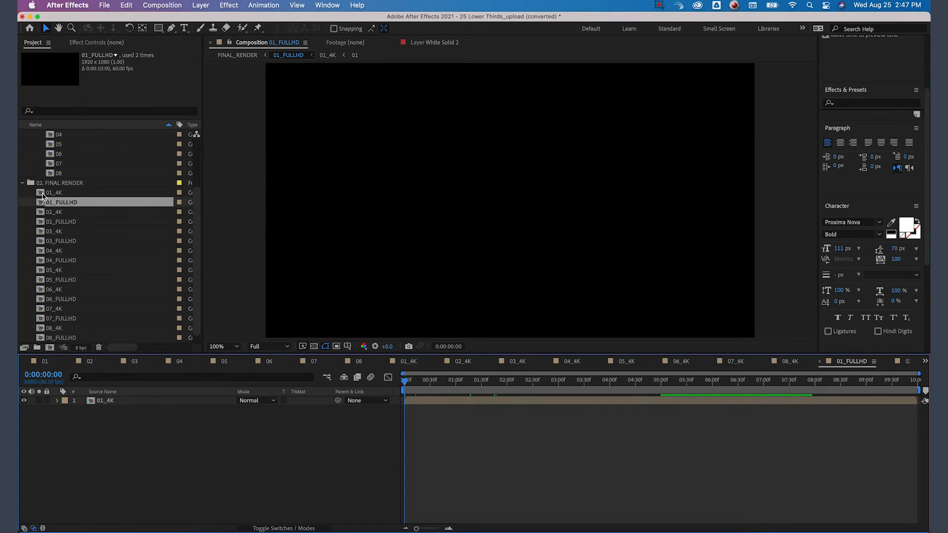
Open the 01_4K composition from the 02. FINAL_RENDER folder
double_click(53, 192)
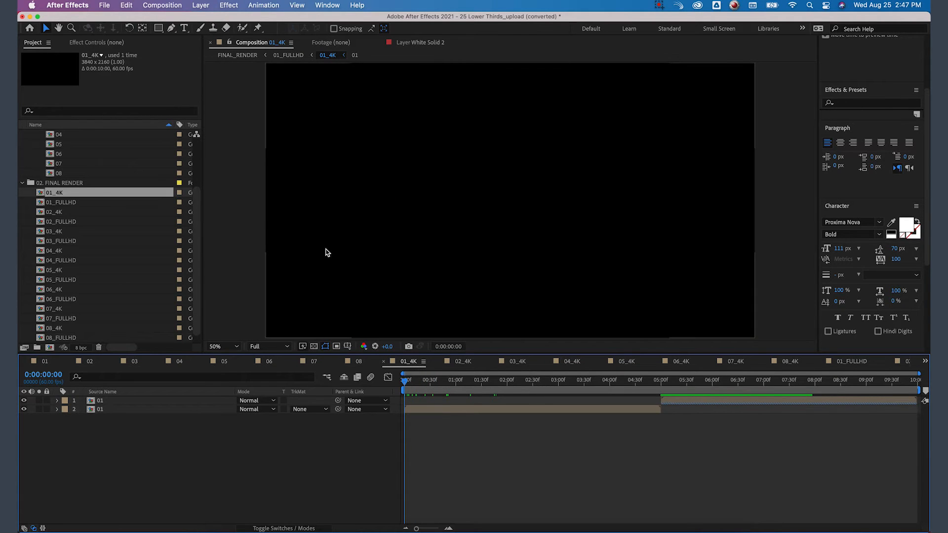
mouse_move(71, 209)
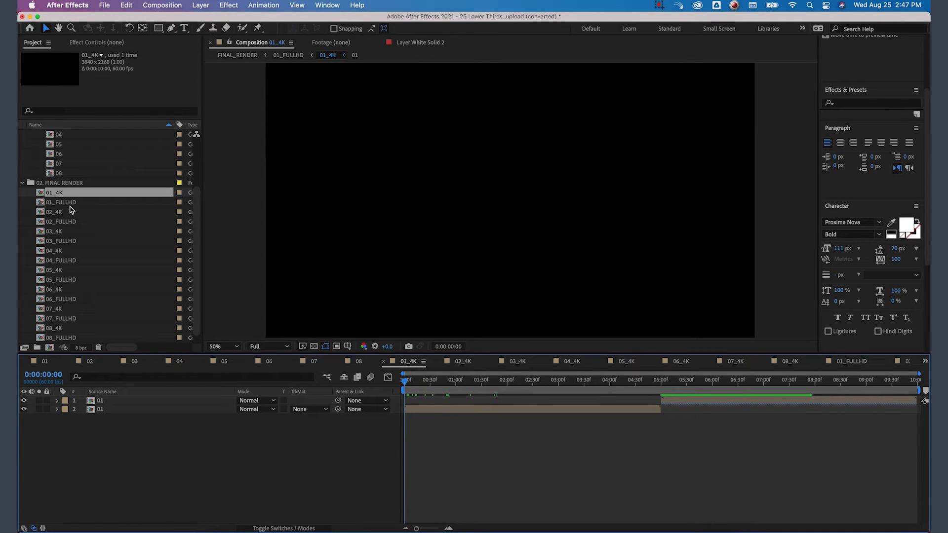
left_click(554, 380)
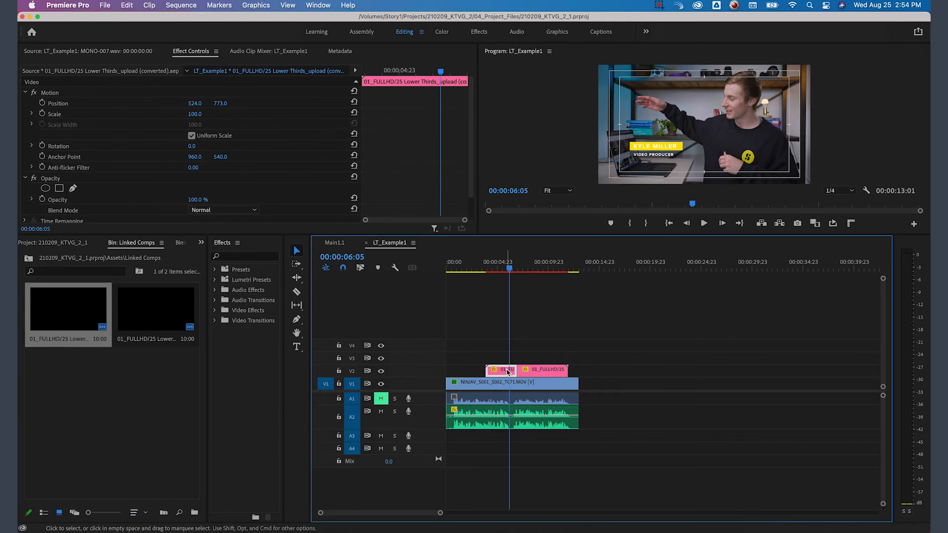
Bring up the clip options for the linked 01_FULLHD title on V2
right_click(506, 369)
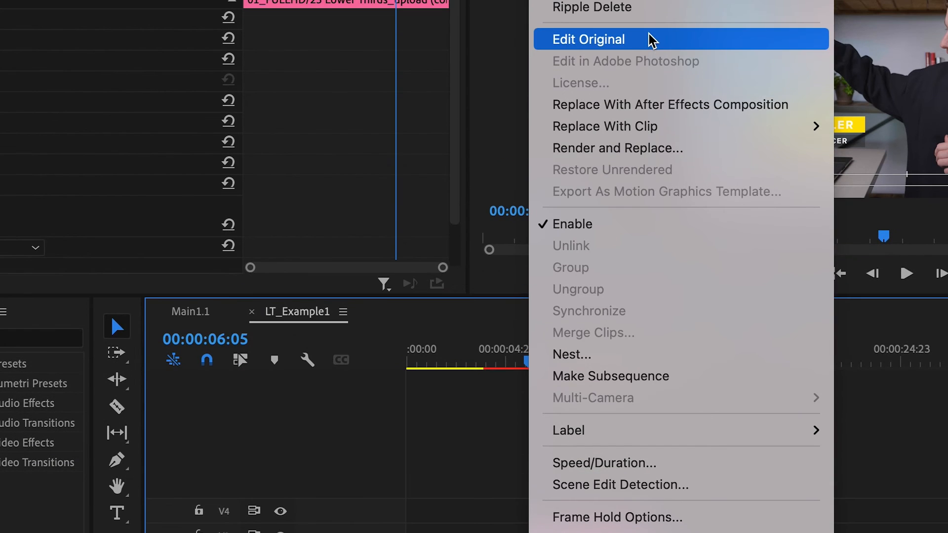
left_click(588, 38)
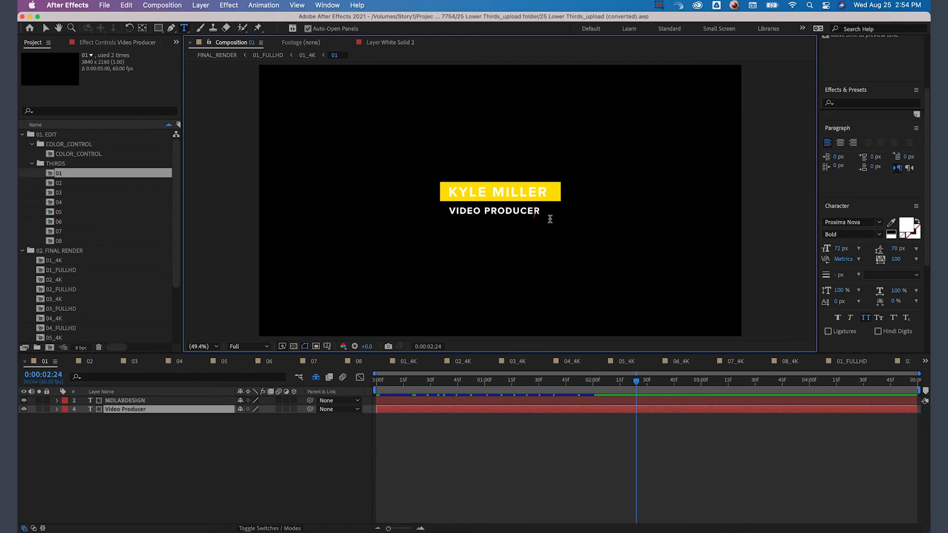
type("EDITOR")
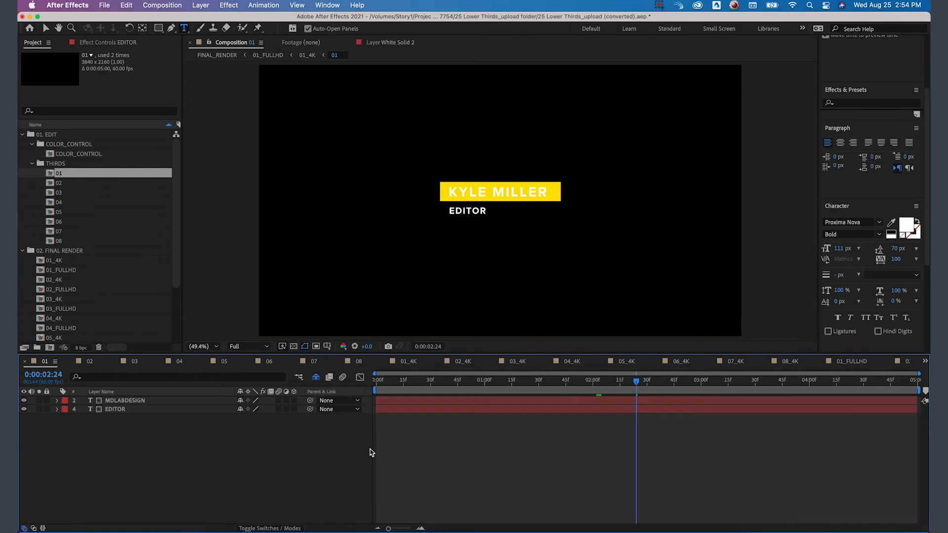
key("cmd+tab")
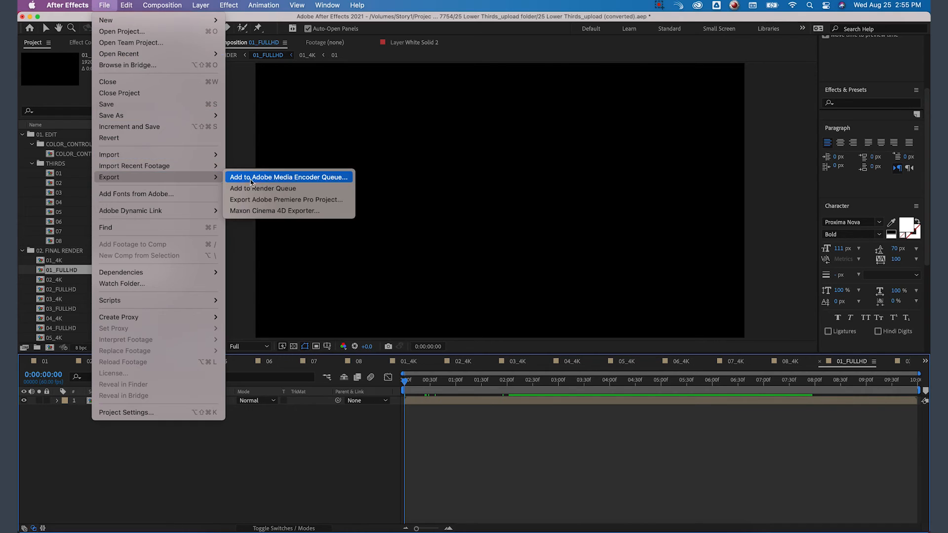
Queue 01_FULLHD, set QuickTime Animation output named 01_Kyle.mov, and render it
left_click(263, 188)
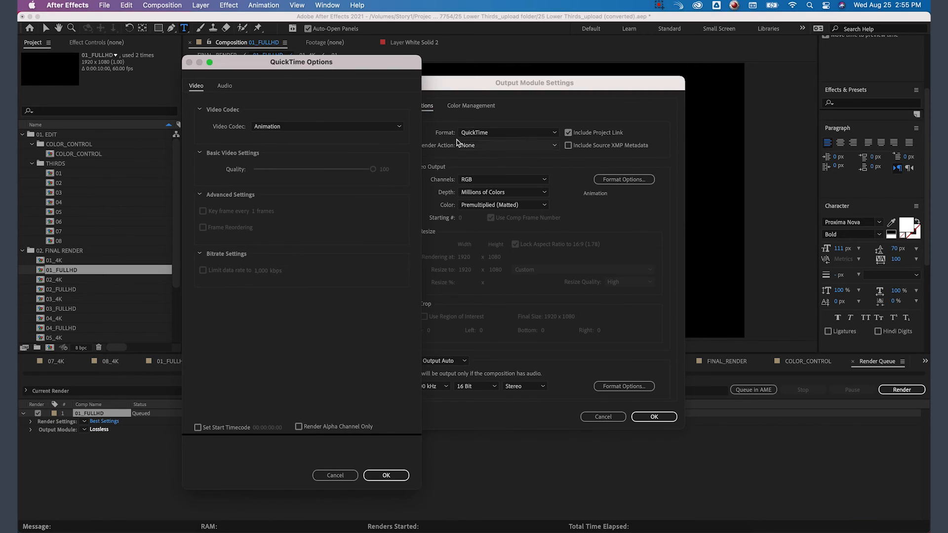
left_click(386, 475)
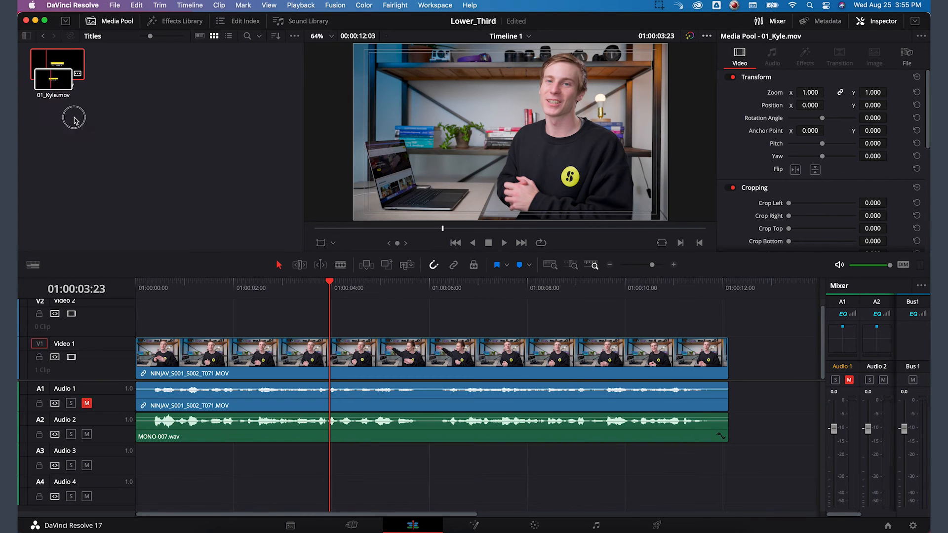
left_click_drag(57, 66, 136, 317)
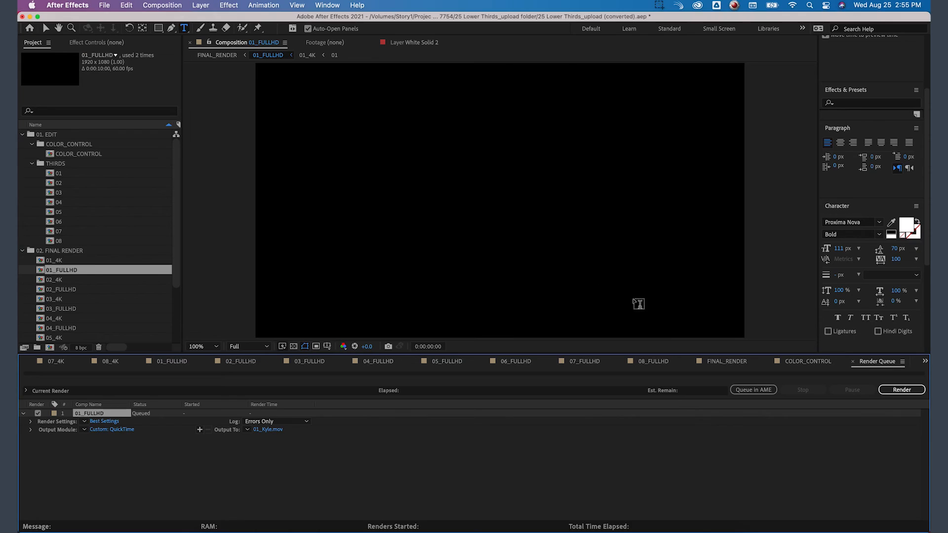
left_click(902, 389)
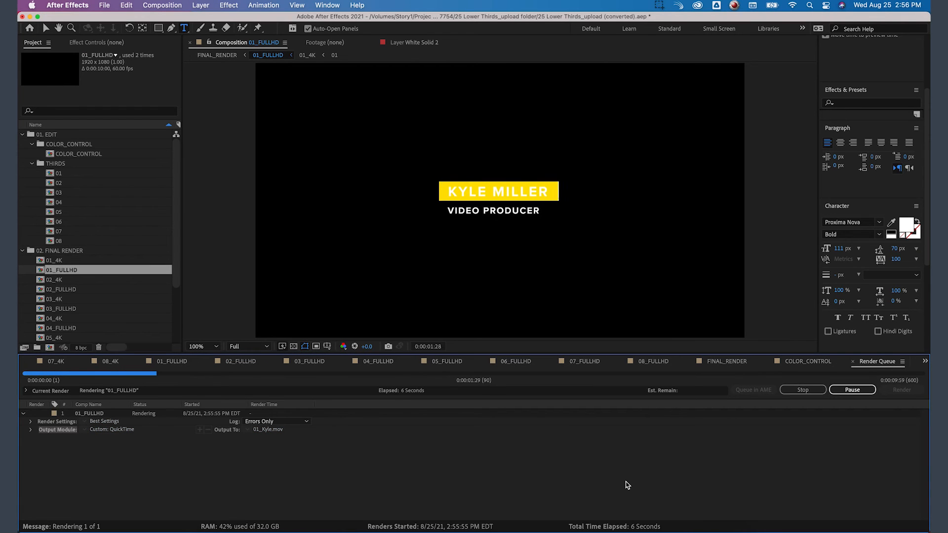